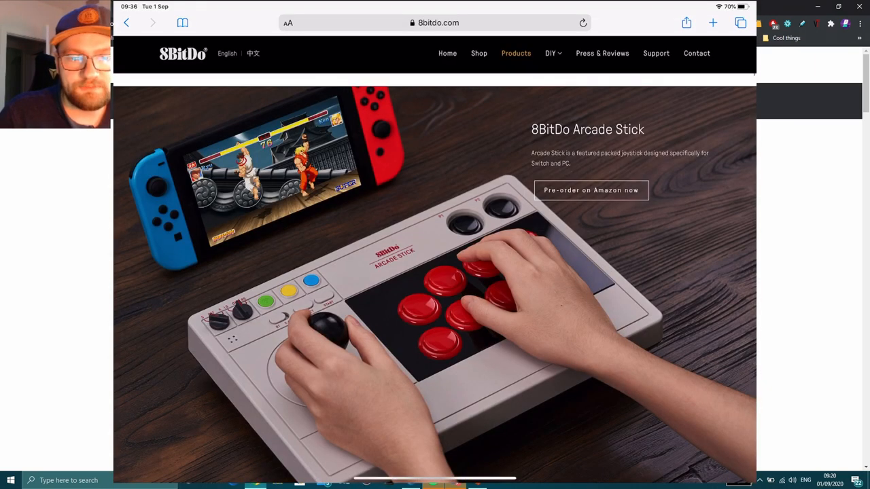
Scroll the 8BitDo Arcade Stick page past connectivity, compatibility and Ultra-moddable sections
scroll(down, 3)
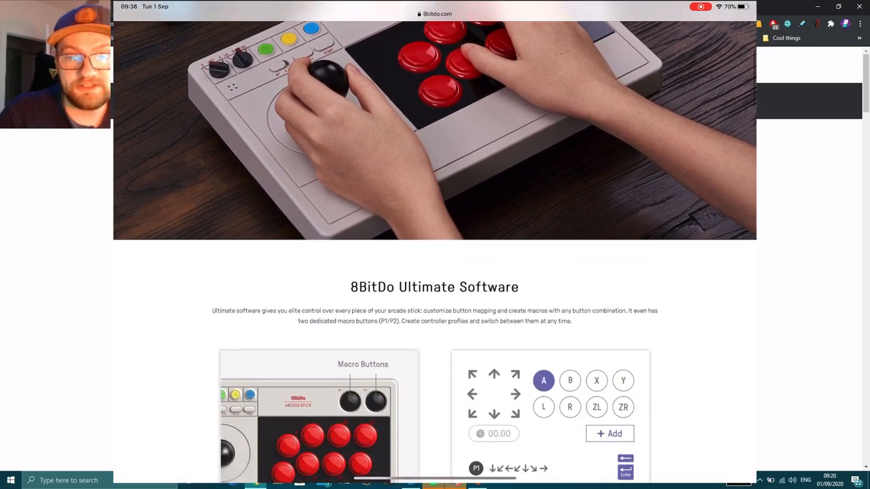
scroll(down, 3)
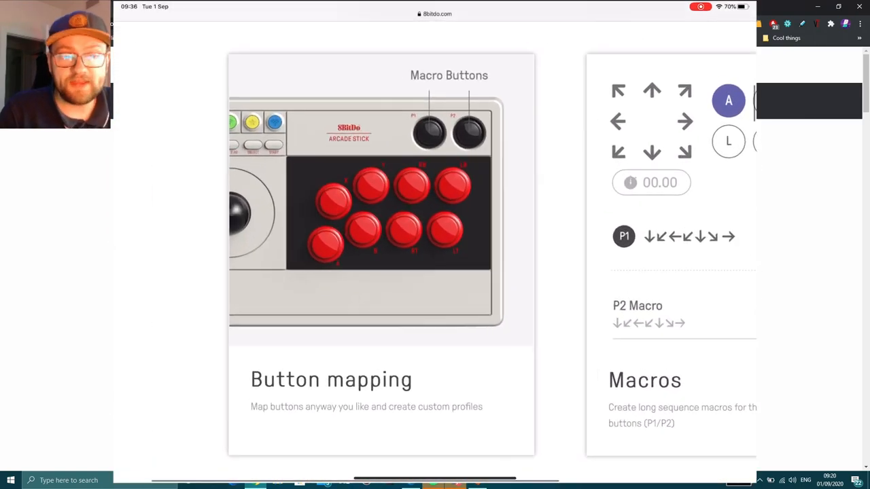
scroll(down, 3)
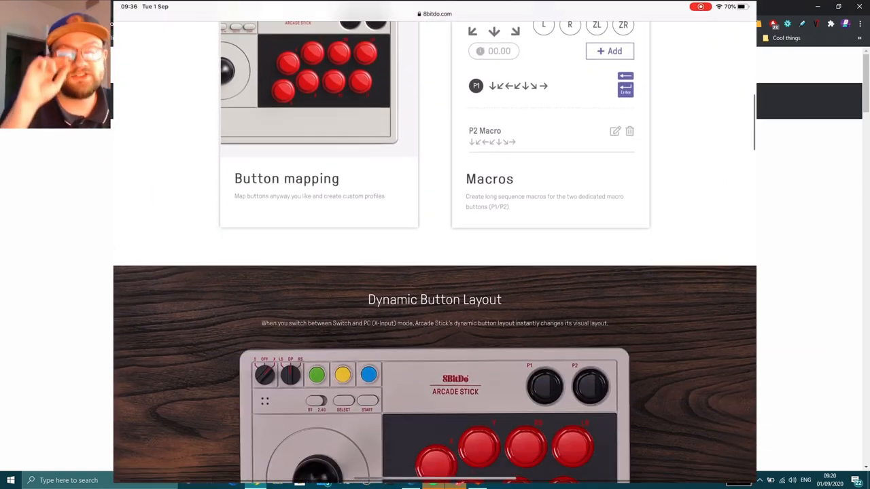
scroll(down, 3)
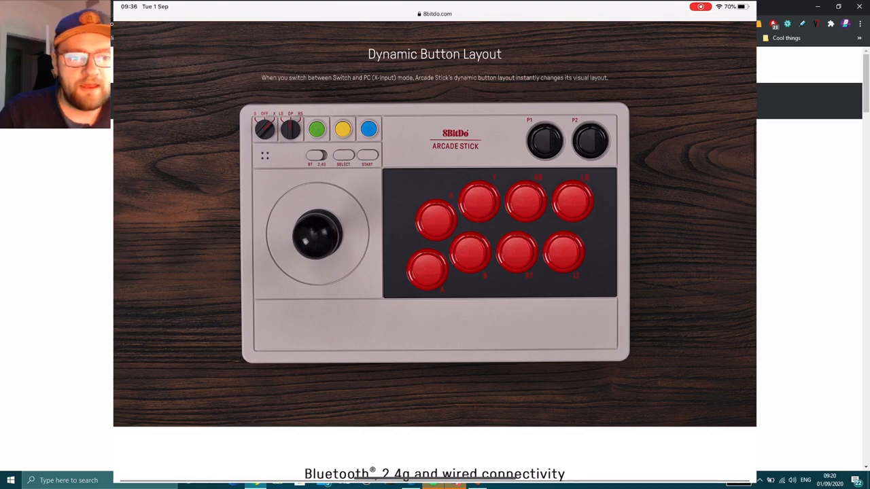
scroll(down, 3)
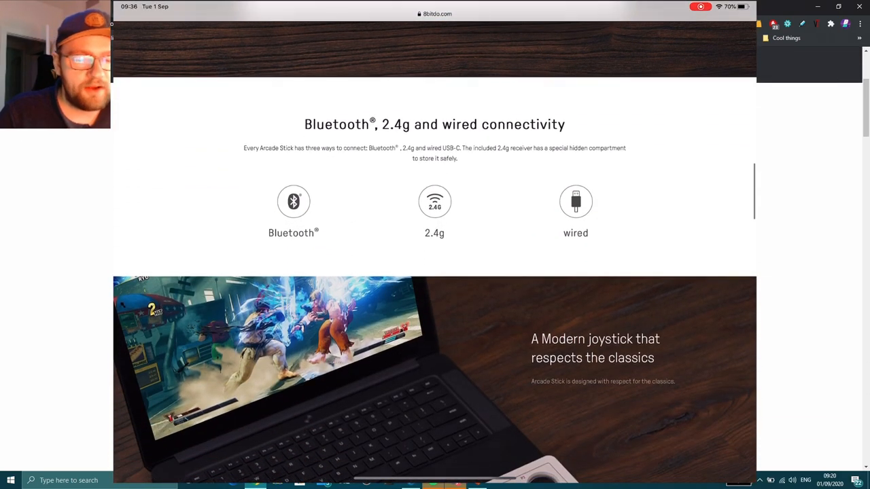
scroll(down, 3)
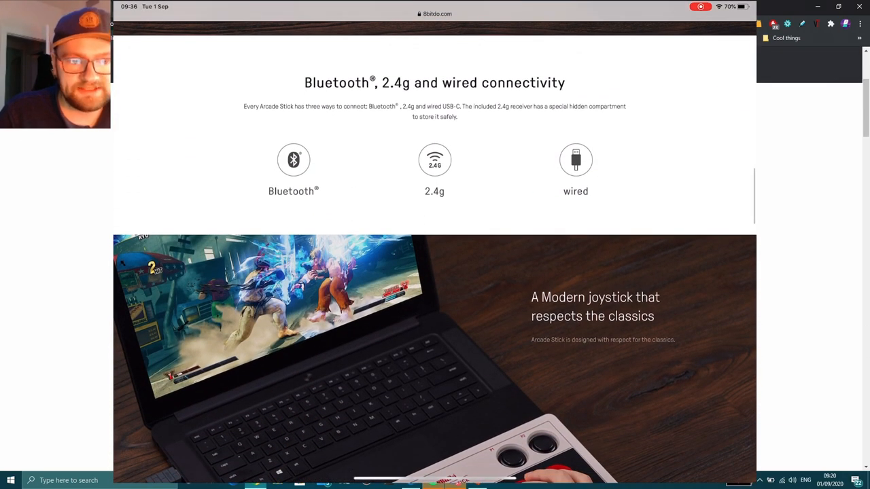
scroll(down, 3)
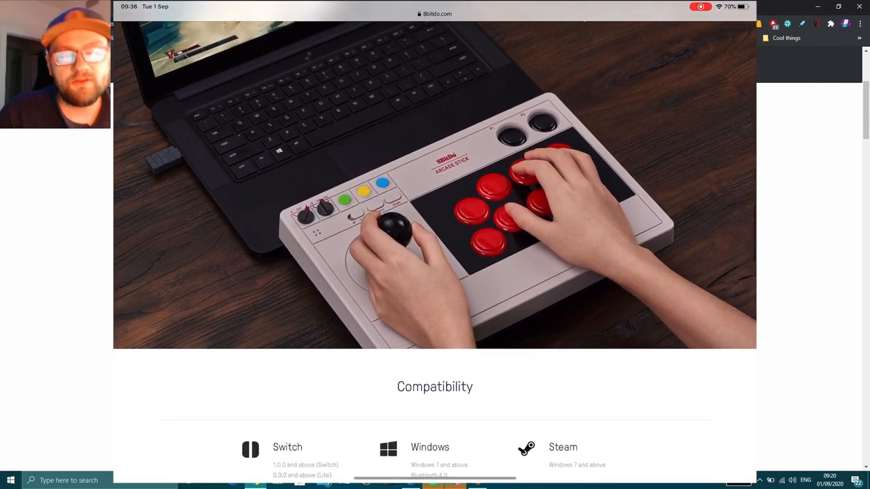
scroll(up, 3)
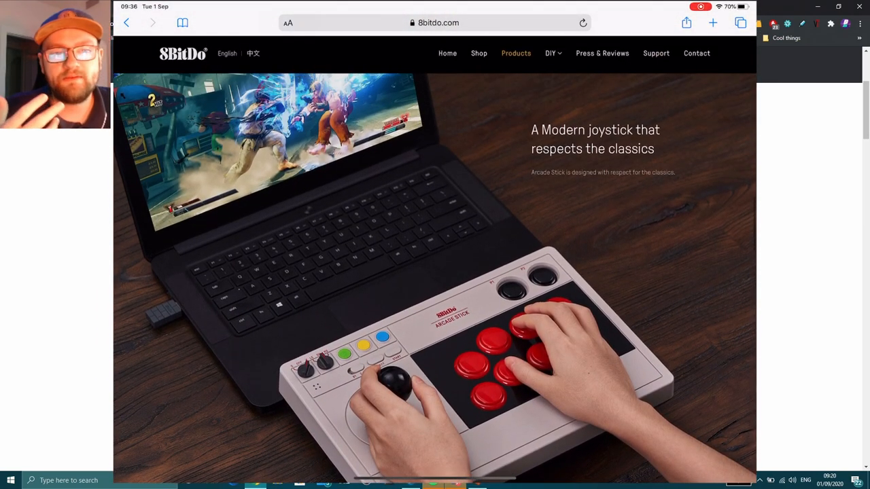
scroll(down, 3)
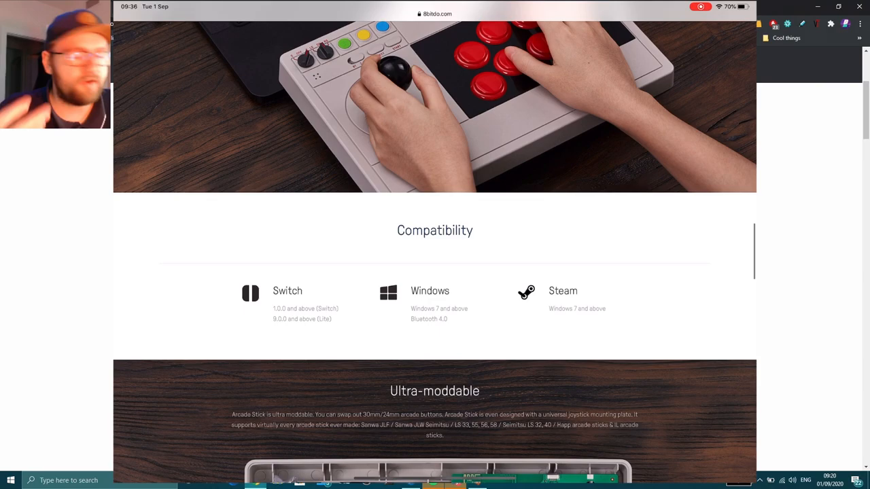
scroll(down, 3)
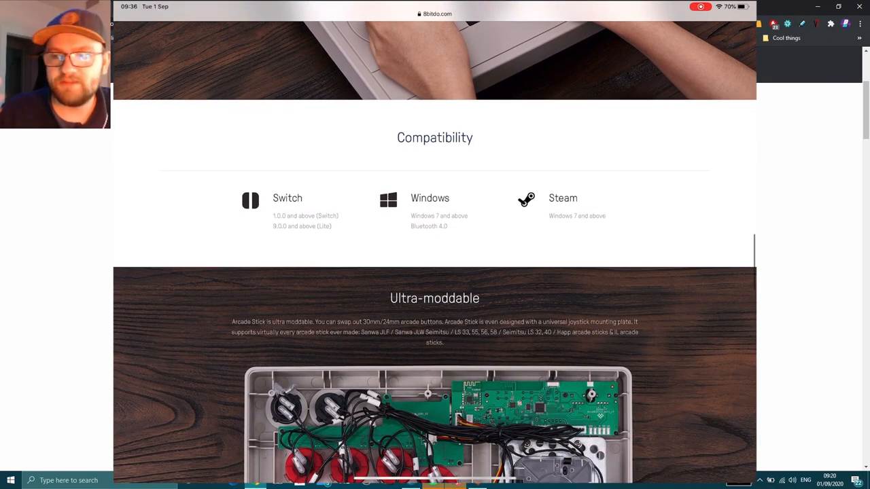
scroll(down, 3)
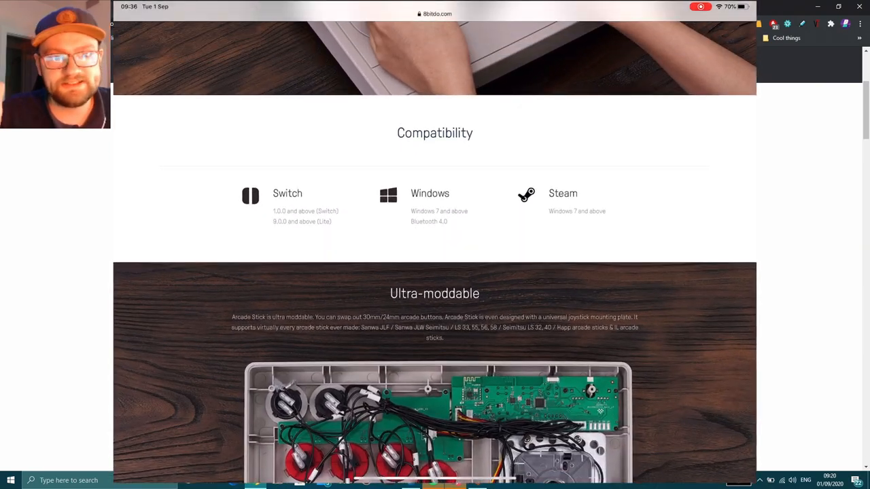
scroll(down, 3)
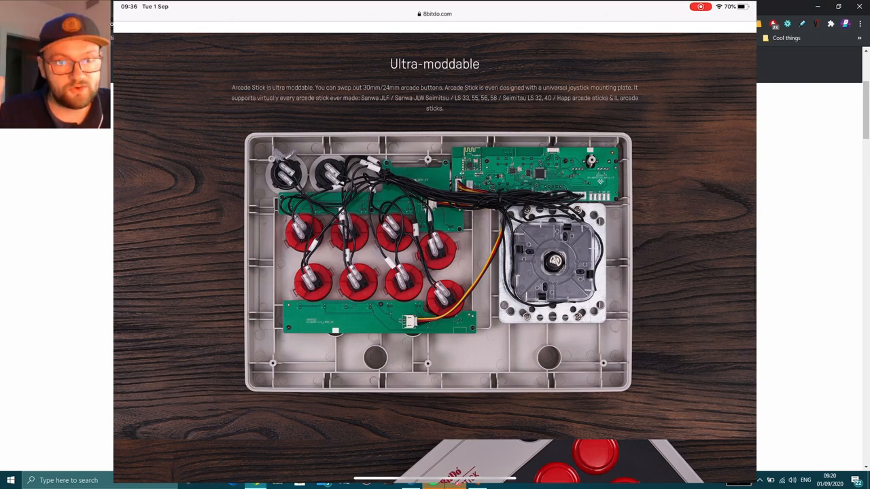
scroll(down, 3)
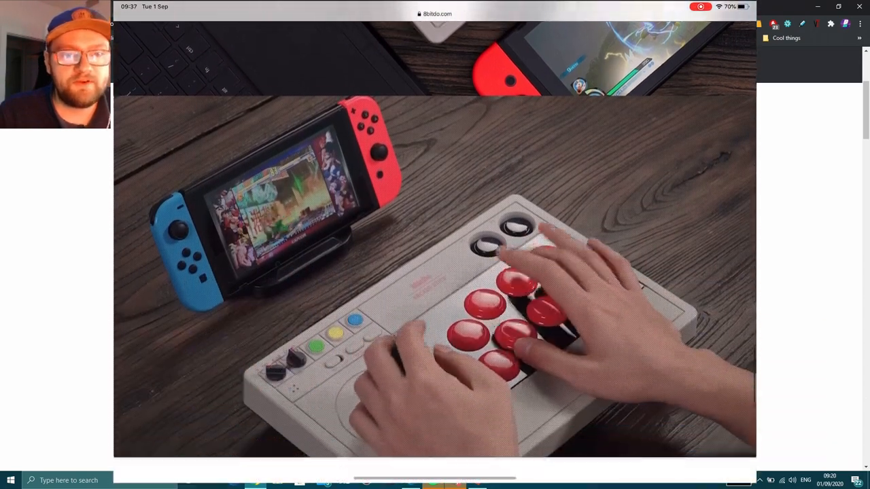
Scroll past the video to the Arcade Stick's Tech Specs section and footer
scroll(down, 3)
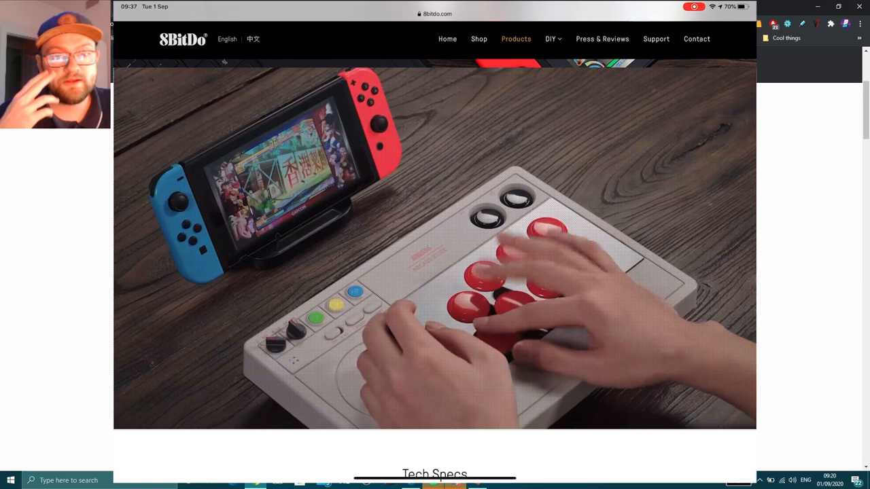
scroll(down, 3)
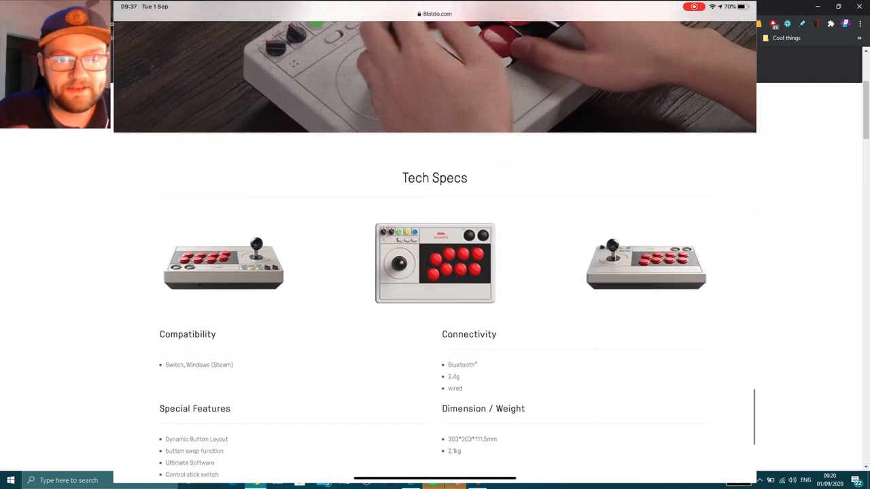
scroll(down, 3)
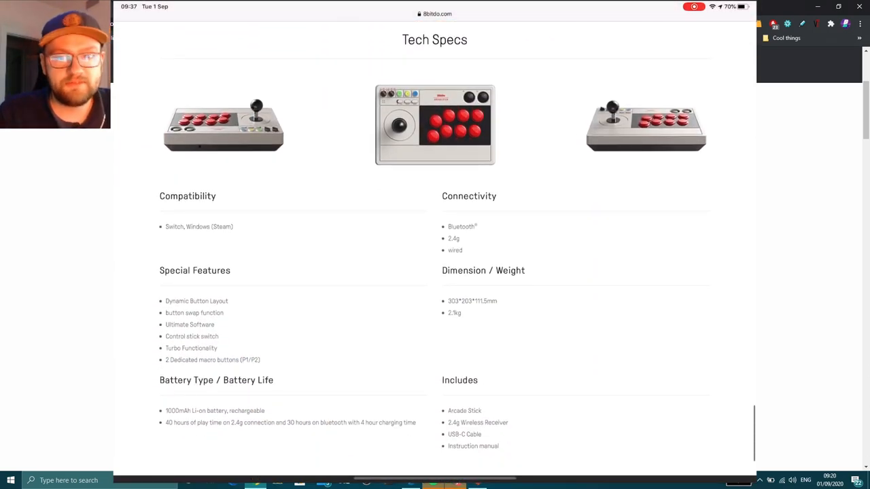
scroll(down, 3)
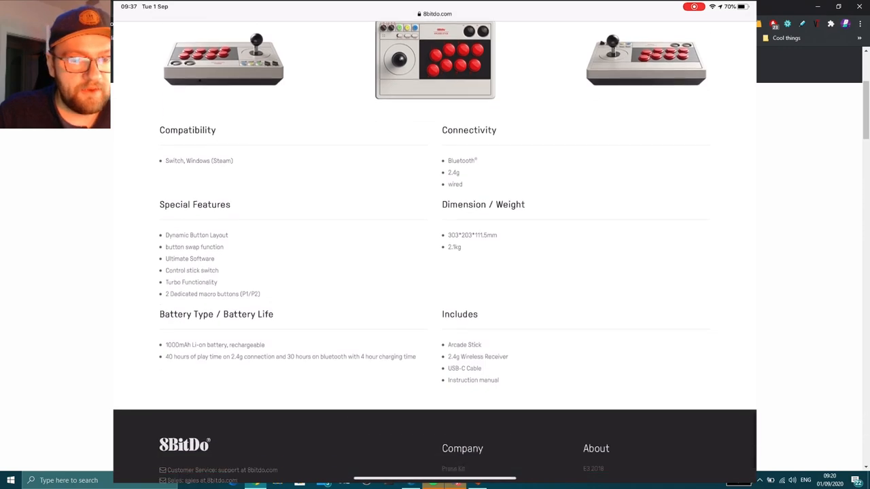
scroll(up, 3)
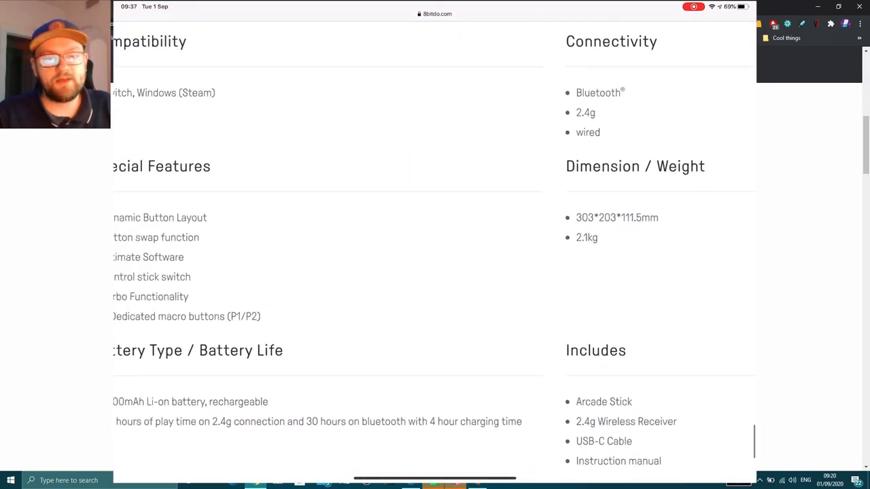
scroll(up, 3)
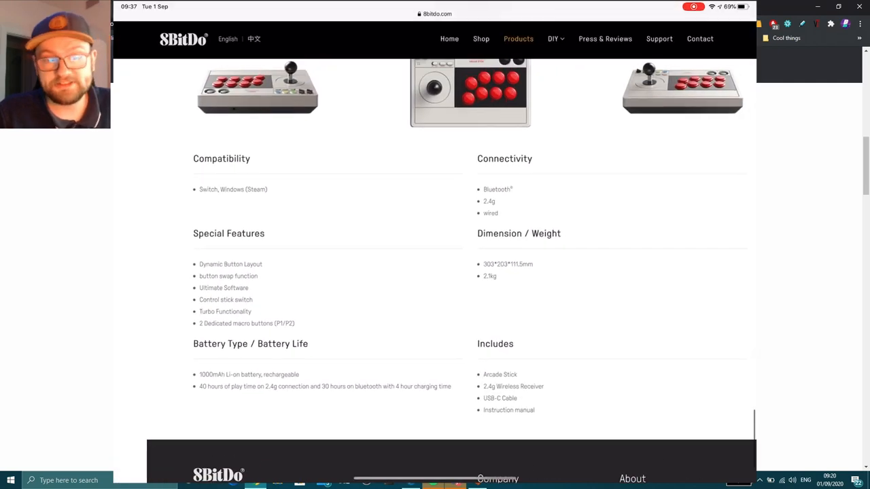
scroll(up, 3)
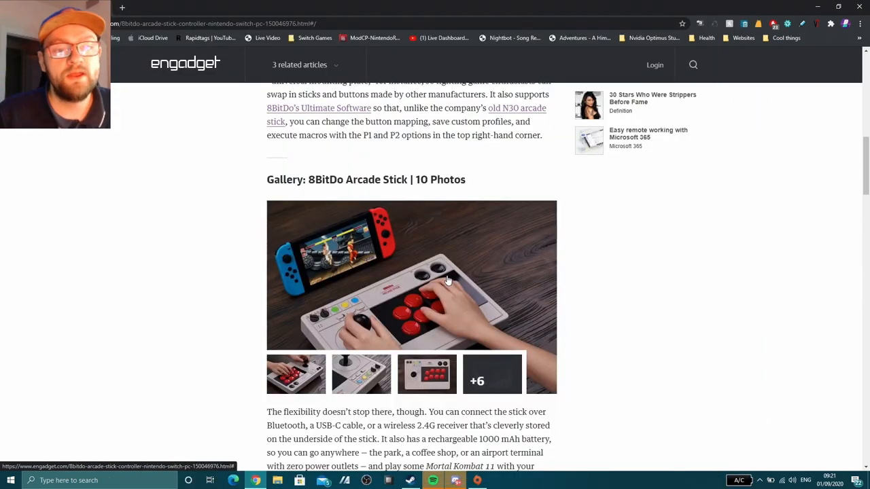
mouse_move(255, 286)
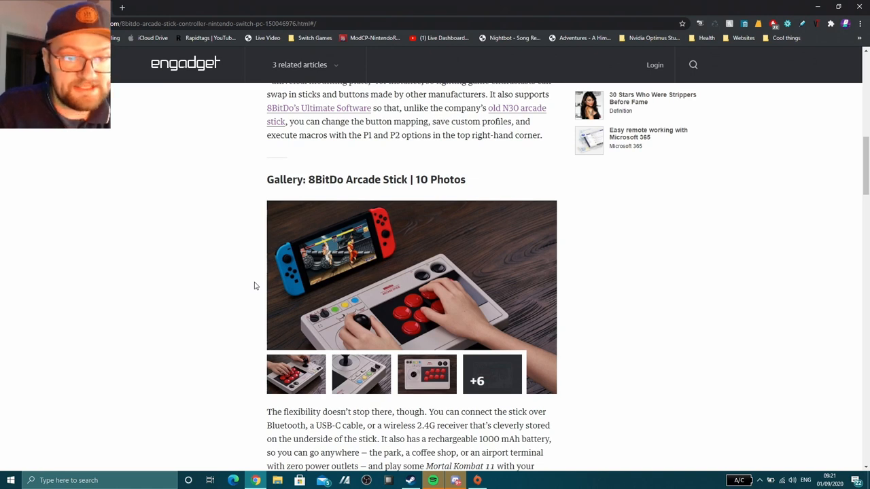
mouse_move(452, 308)
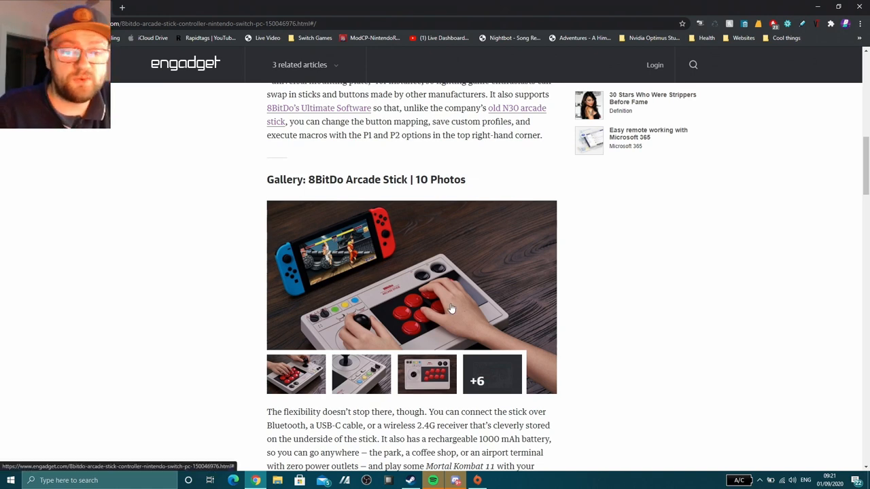
Open the 'Gallery: 8BitDo Arcade Stick | 10 Photos' overlay from its main image
click(411, 275)
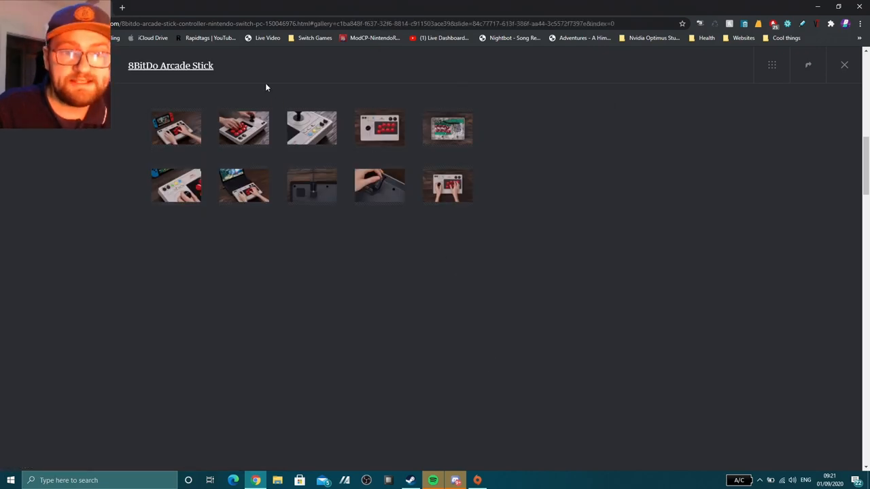
View a gallery photo full size and wrap around to photo 10/10
click(311, 128)
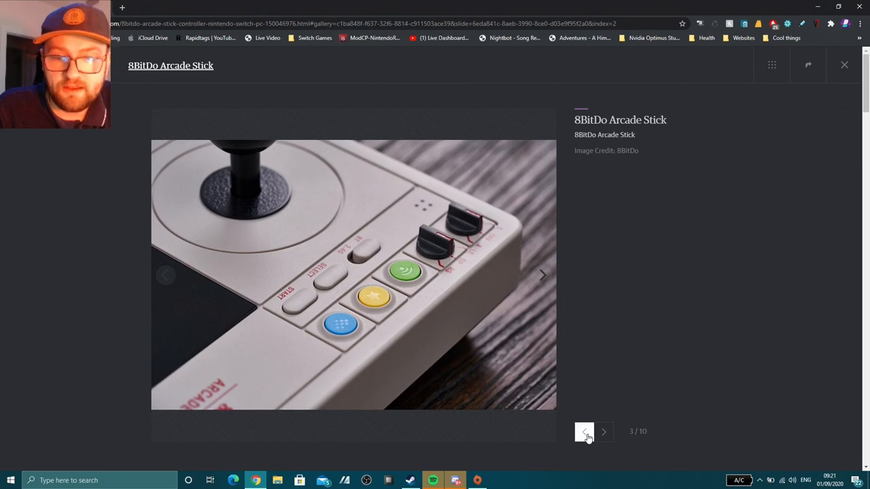
click(584, 431)
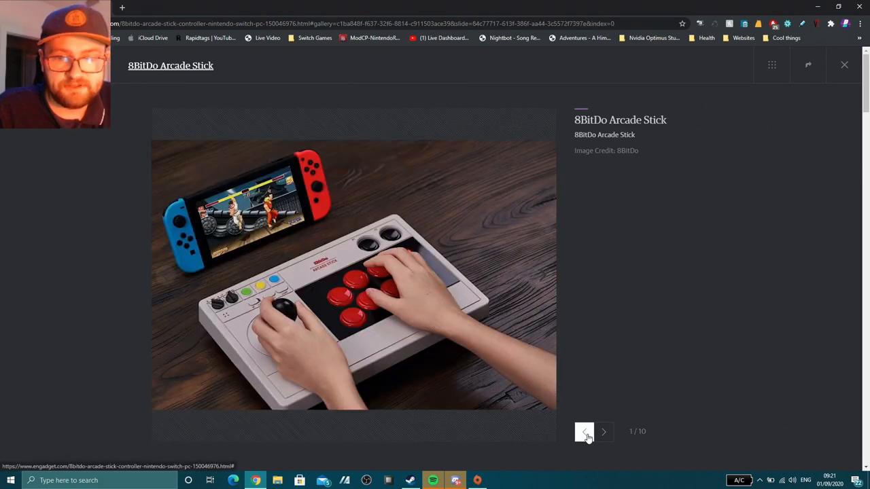
click(583, 432)
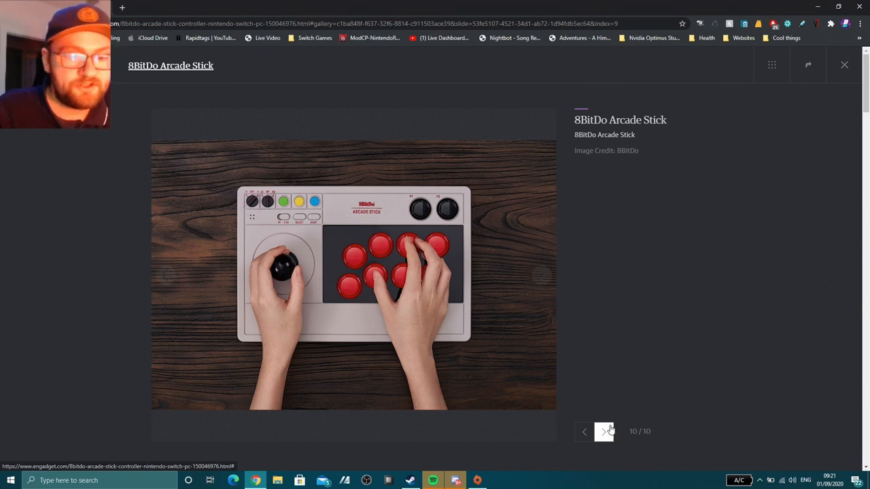
mouse_move(618, 403)
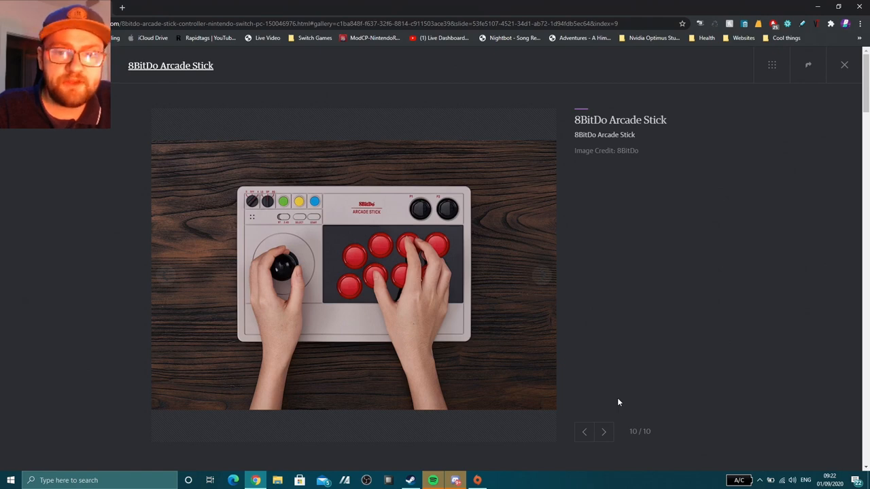
mouse_move(644, 445)
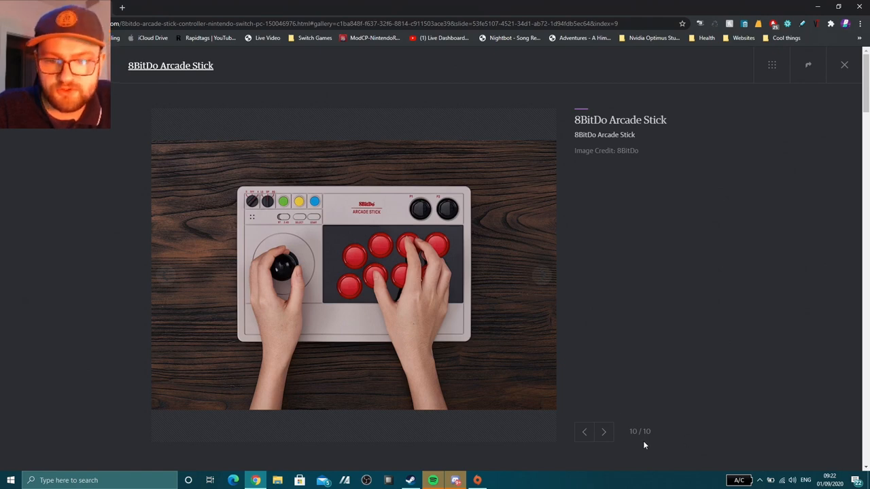
Advance the gallery from the last photo around to photo 2 of 10
click(604, 432)
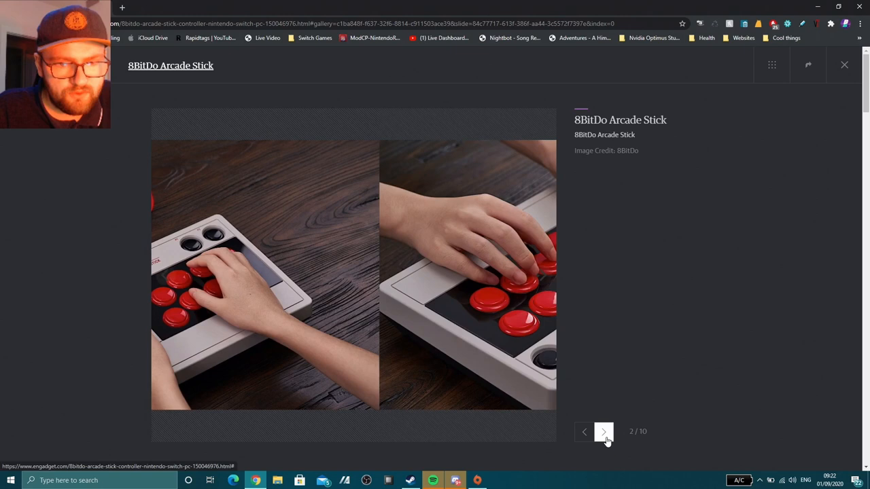
click(603, 431)
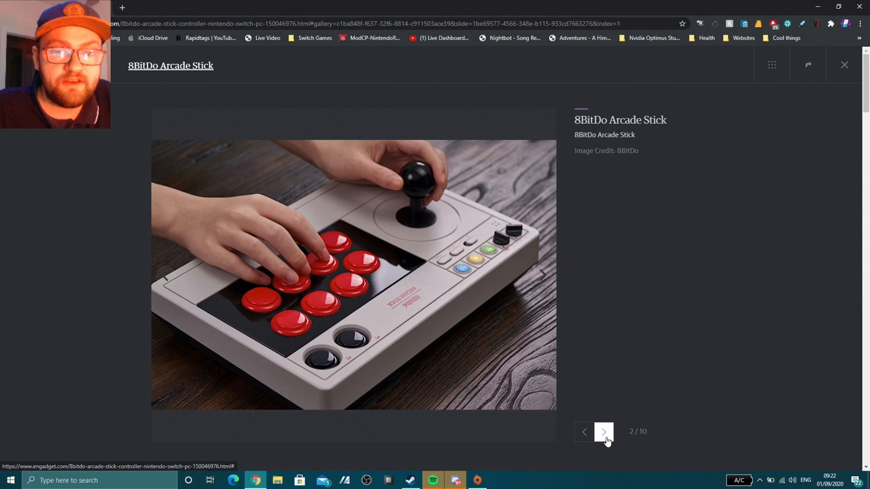
mouse_move(263, 465)
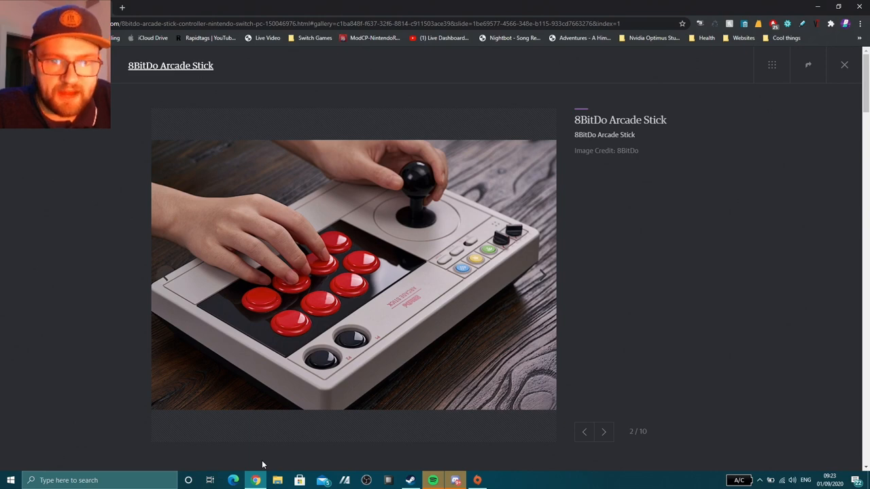
Return to photo 1, then advance through the gallery to photo 5/10
click(603, 432)
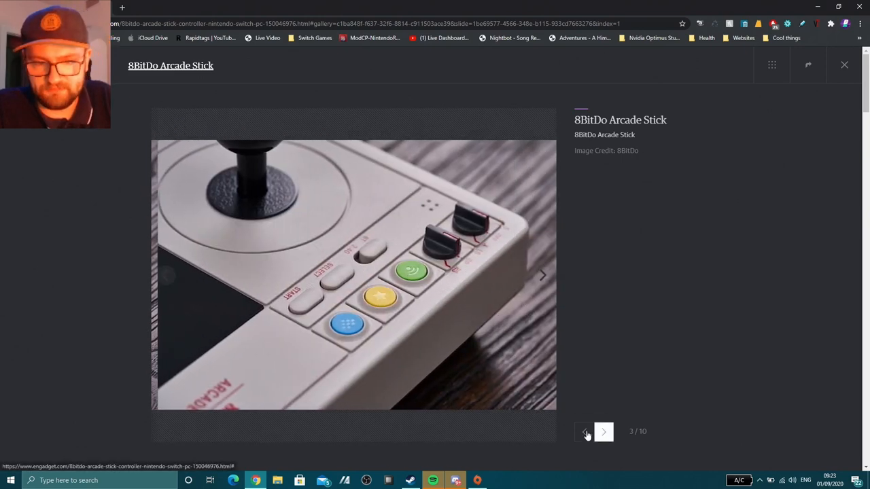
click(604, 431)
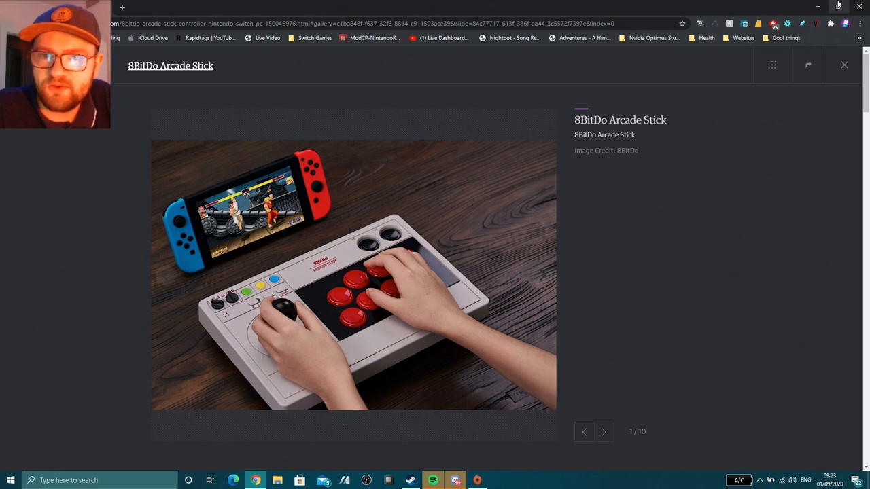
mouse_move(611, 419)
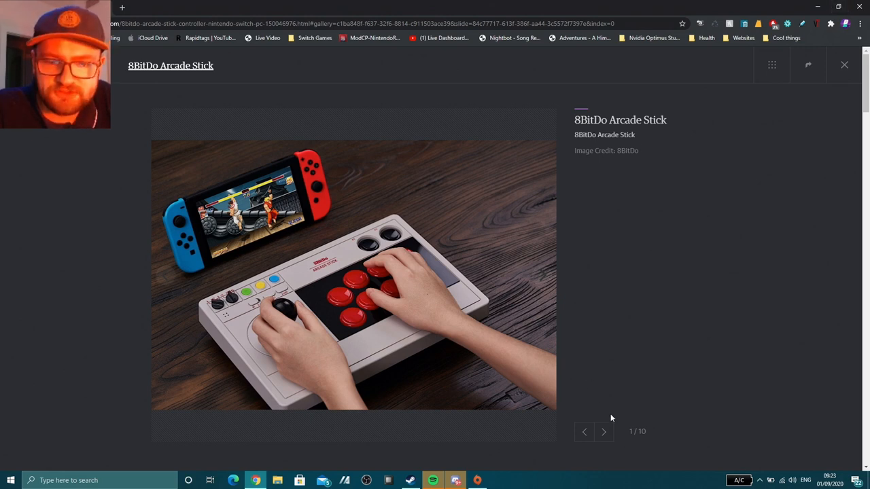
click(603, 432)
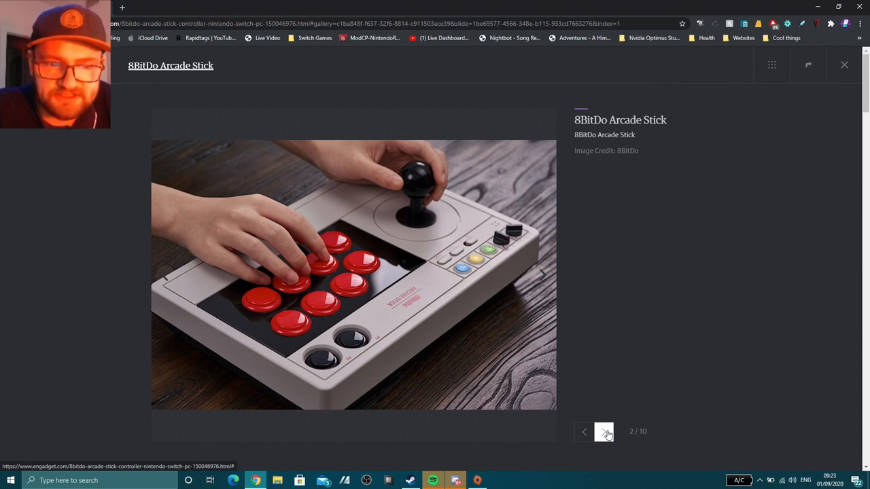
click(603, 432)
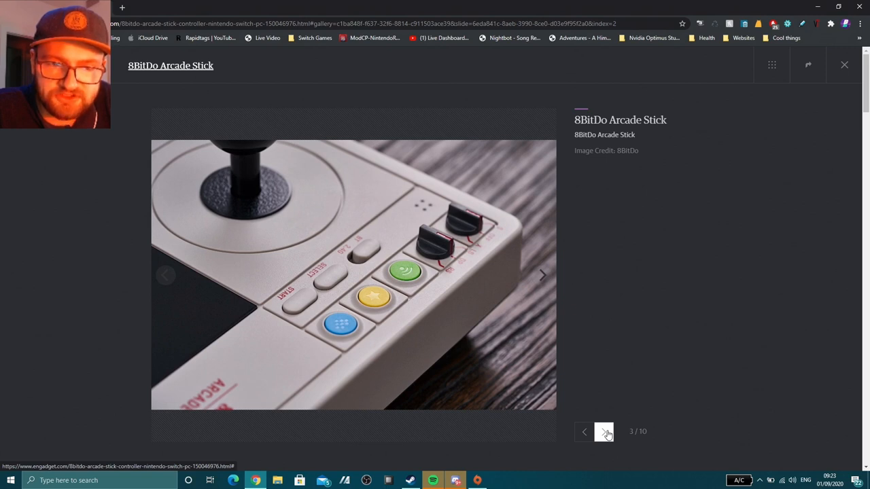
click(604, 432)
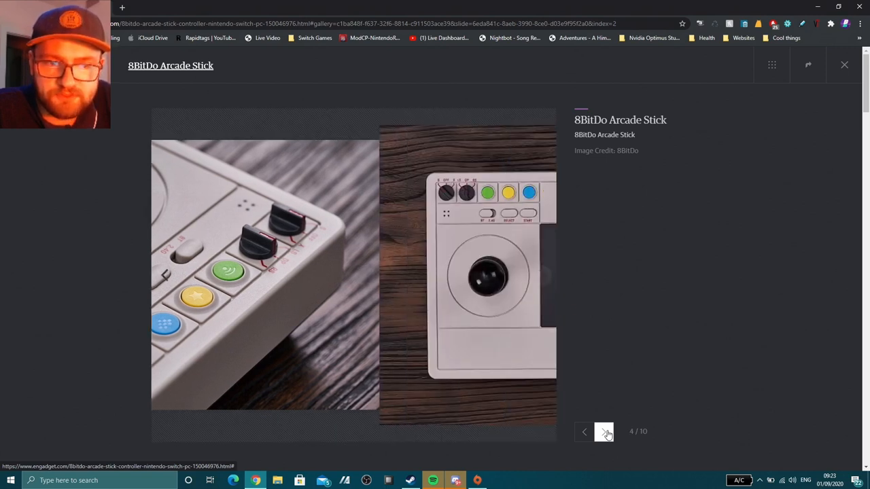
click(603, 432)
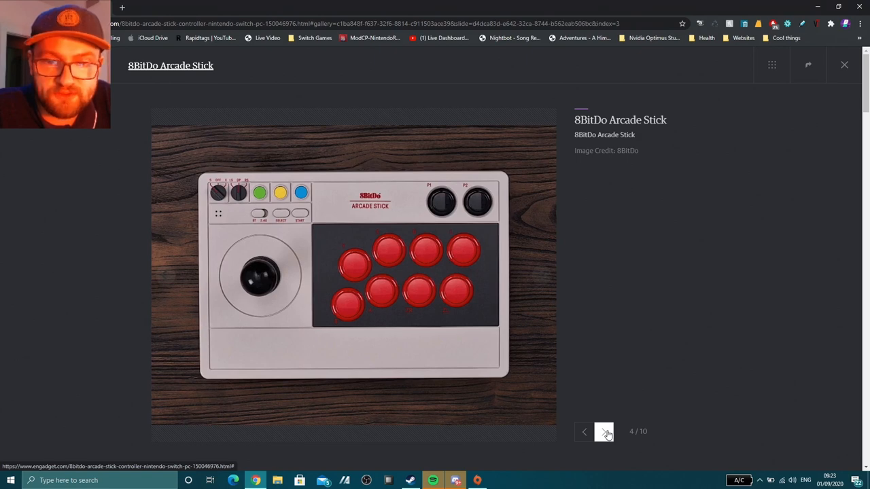
click(604, 431)
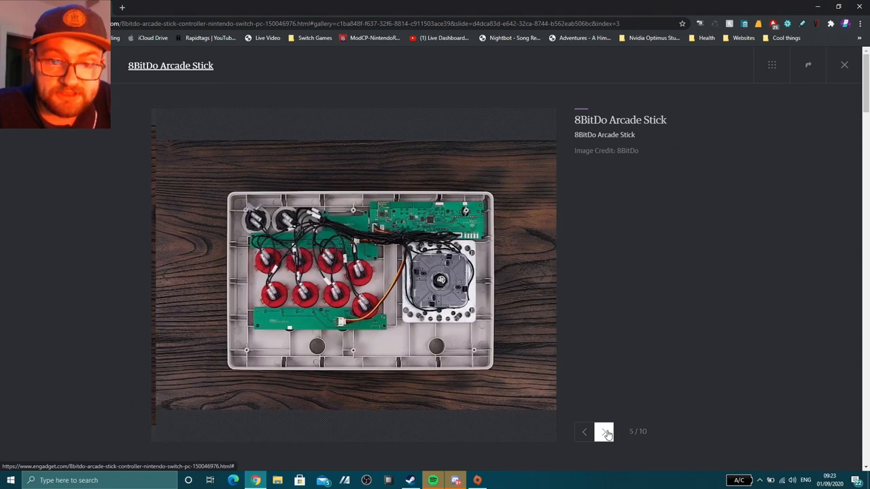
click(603, 431)
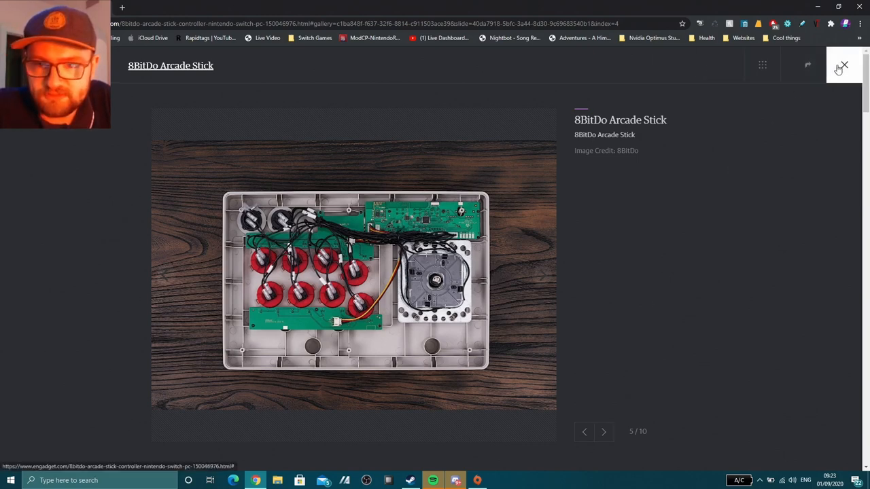
Close the lightbox, scroll to the Gallery section and open the ten-photo grid
click(843, 65)
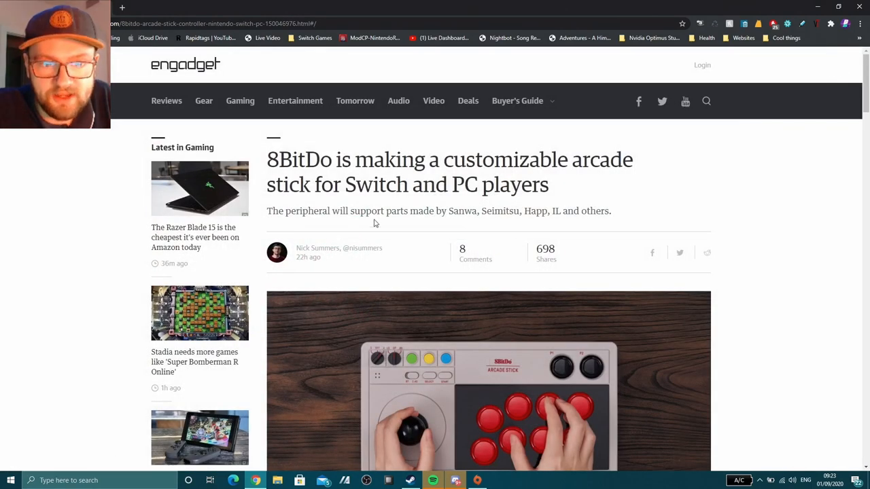
mouse_move(510, 221)
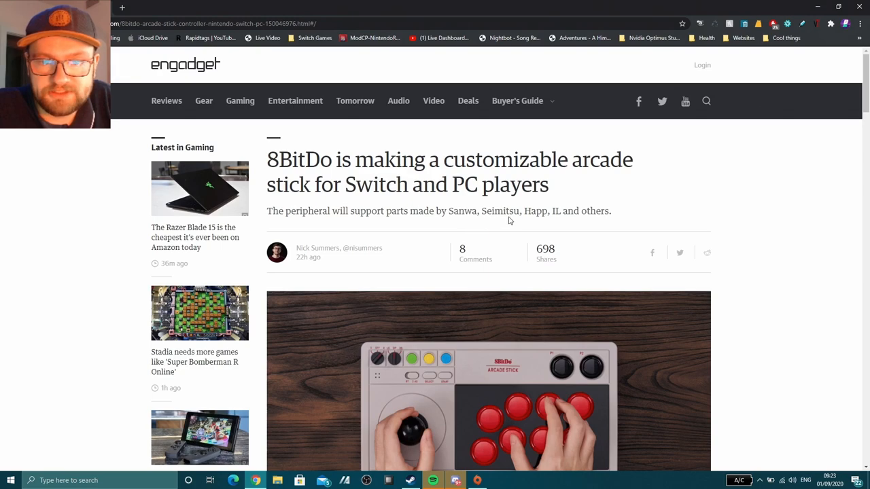
scroll(down, 3)
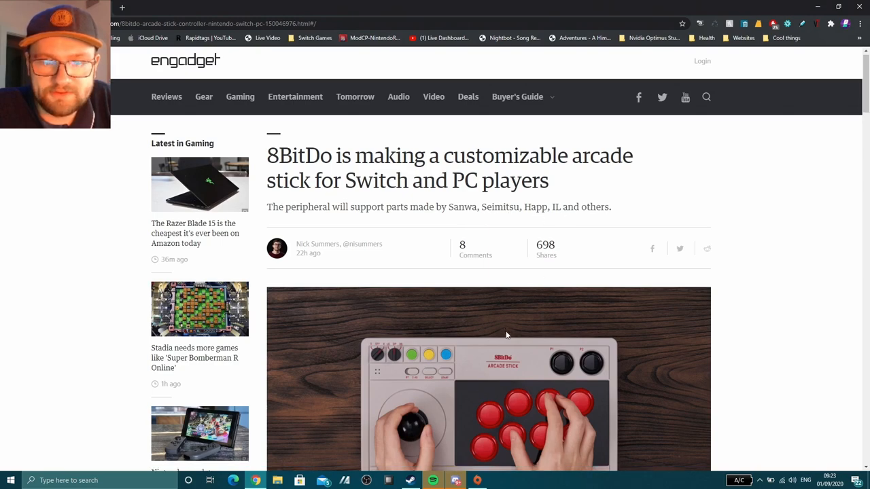
scroll(down, 3)
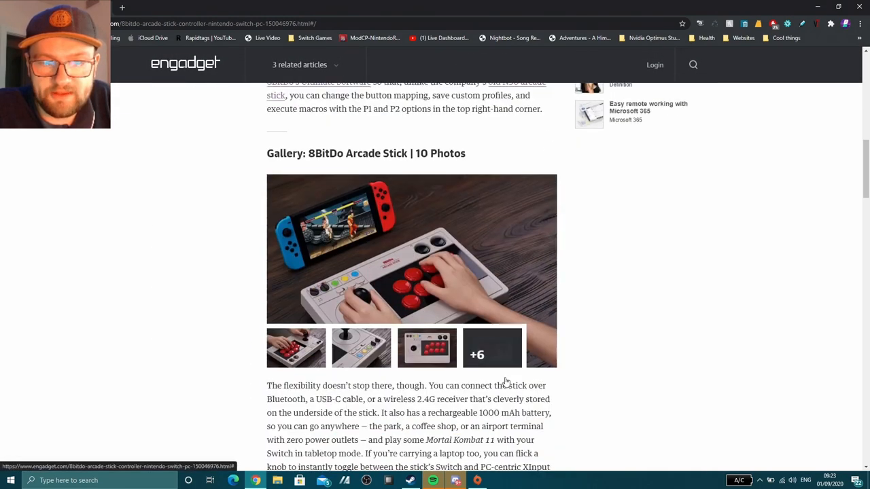
scroll(down, 3)
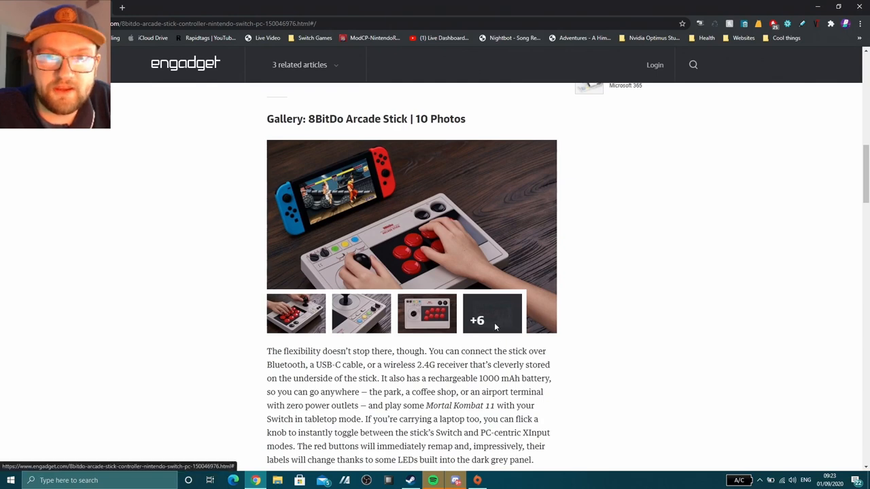
click(493, 313)
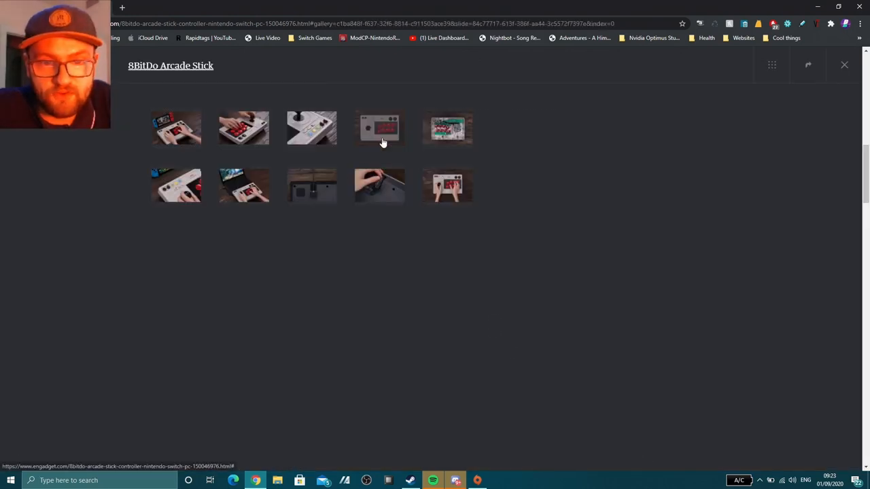
Open the internal wiring photo (5/10) and advance to photo 8/10
click(378, 127)
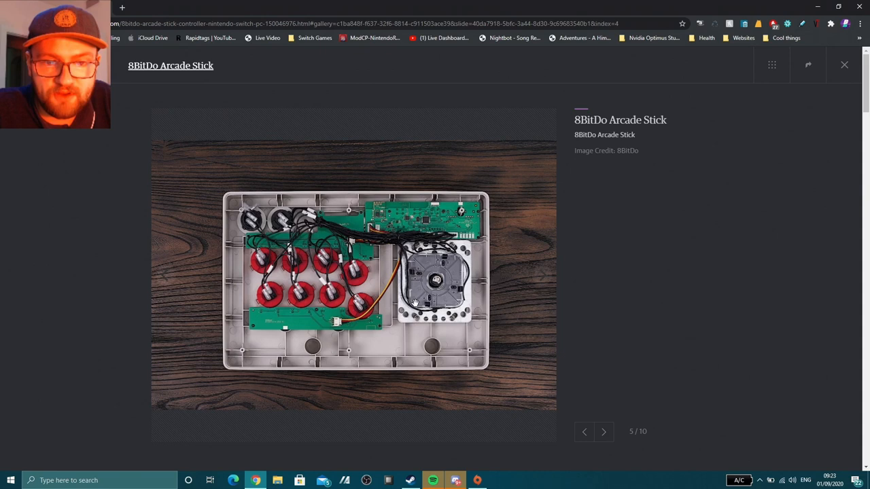
mouse_move(473, 307)
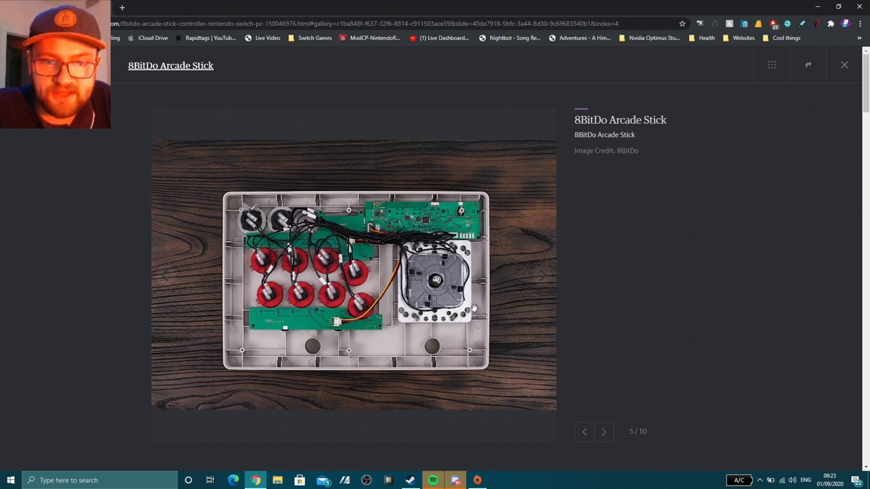
mouse_move(603, 431)
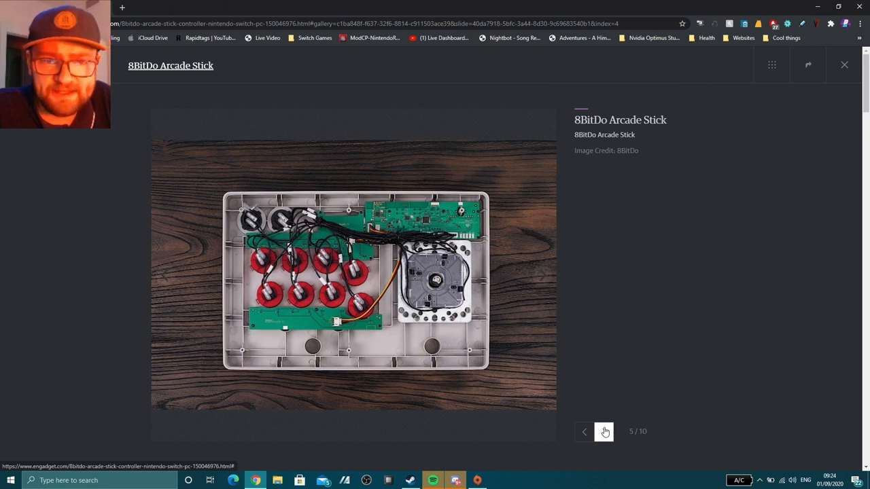
click(605, 432)
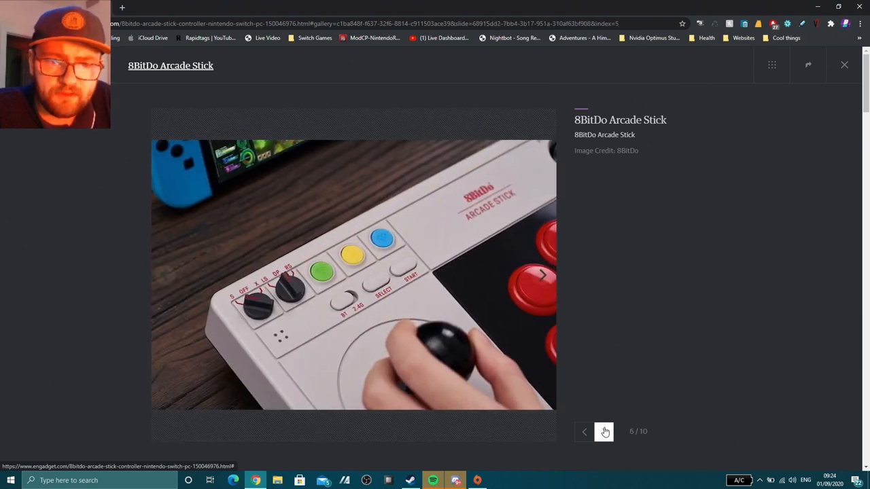
click(604, 431)
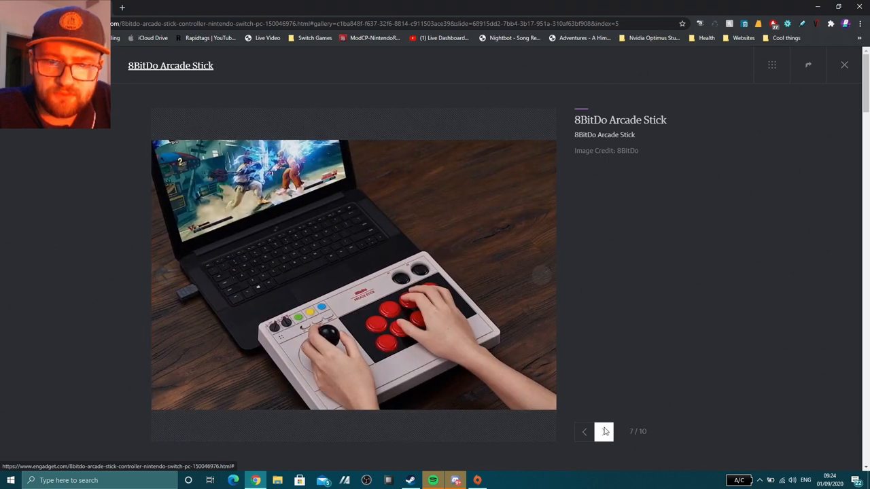
click(604, 432)
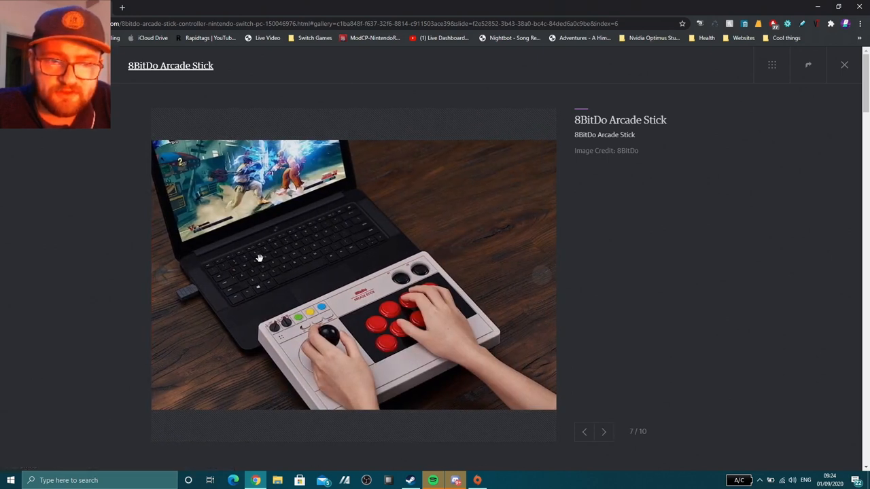
mouse_move(529, 362)
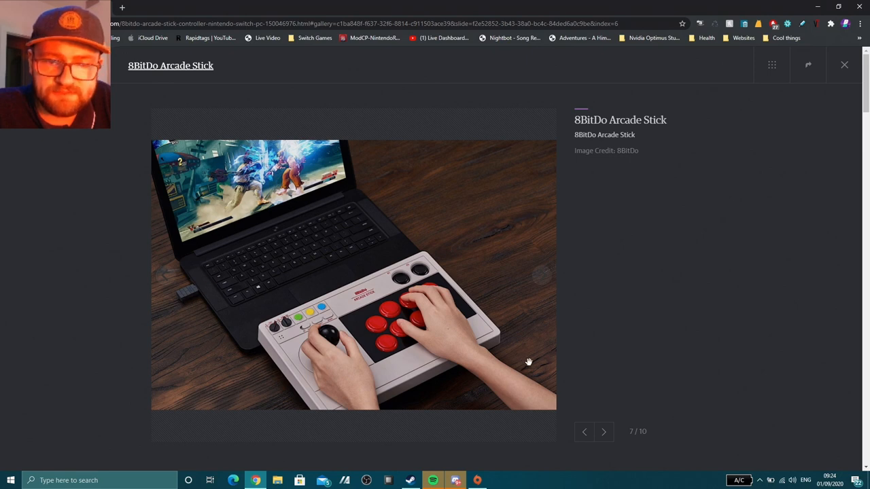
click(602, 432)
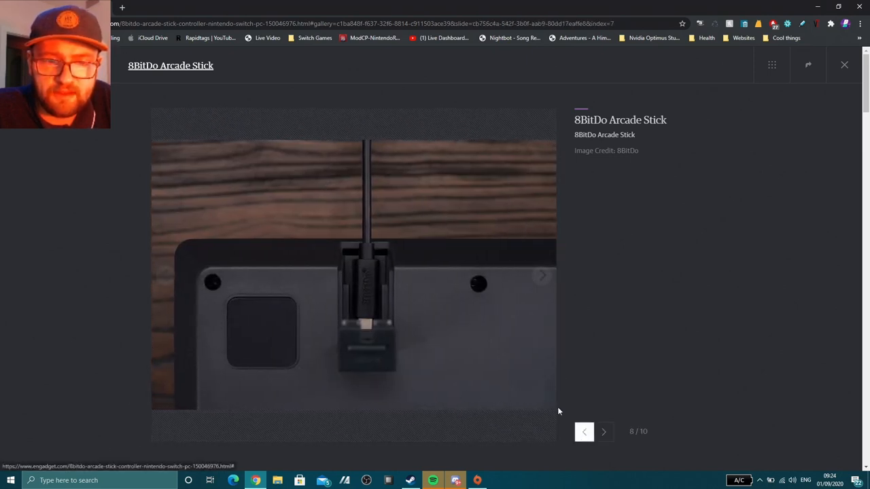
mouse_move(397, 308)
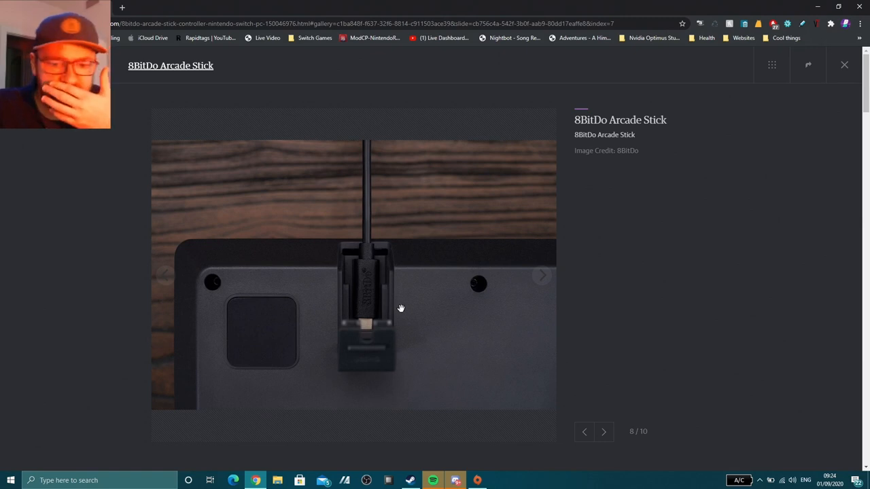
mouse_move(608, 396)
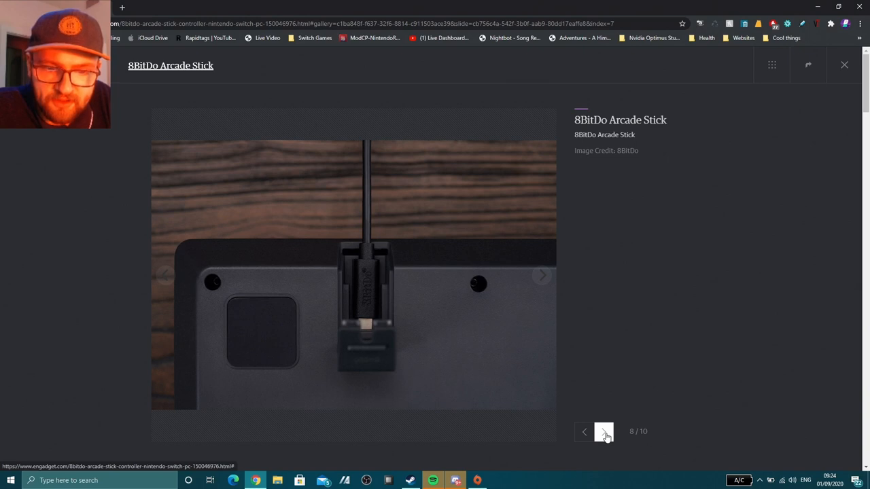
Advance from photo 8 through photo 9 to the final photo 10/10
click(604, 432)
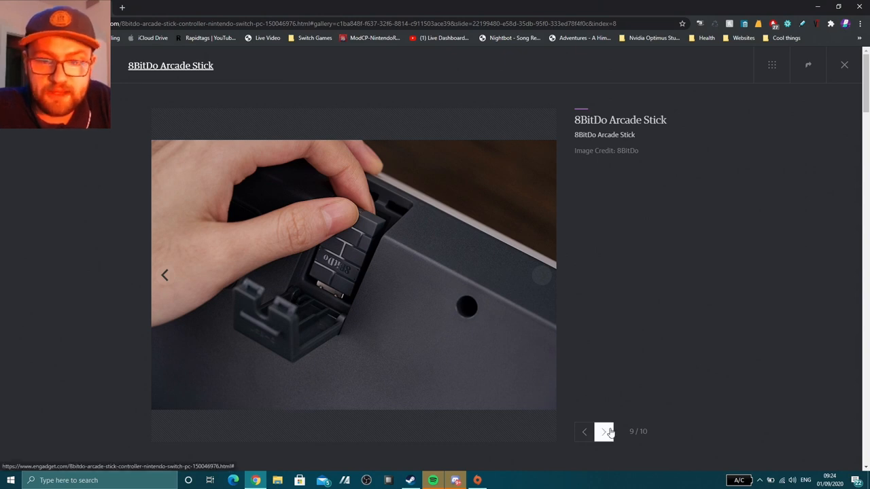
click(603, 431)
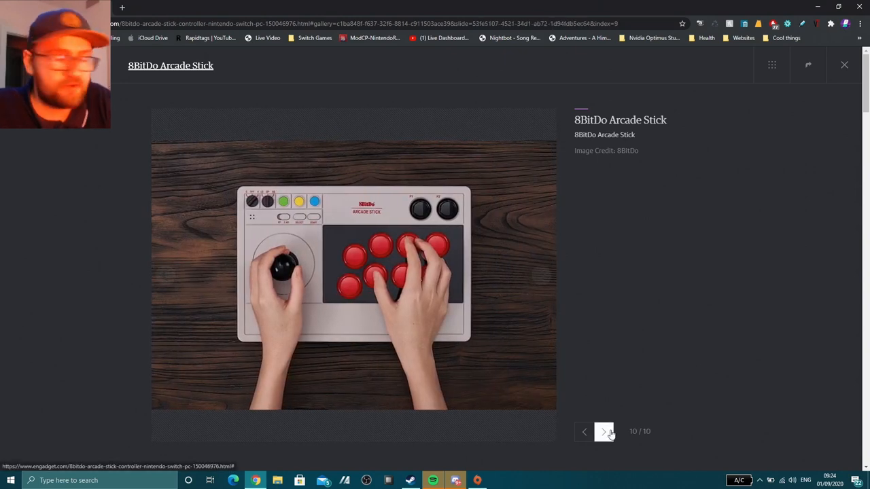